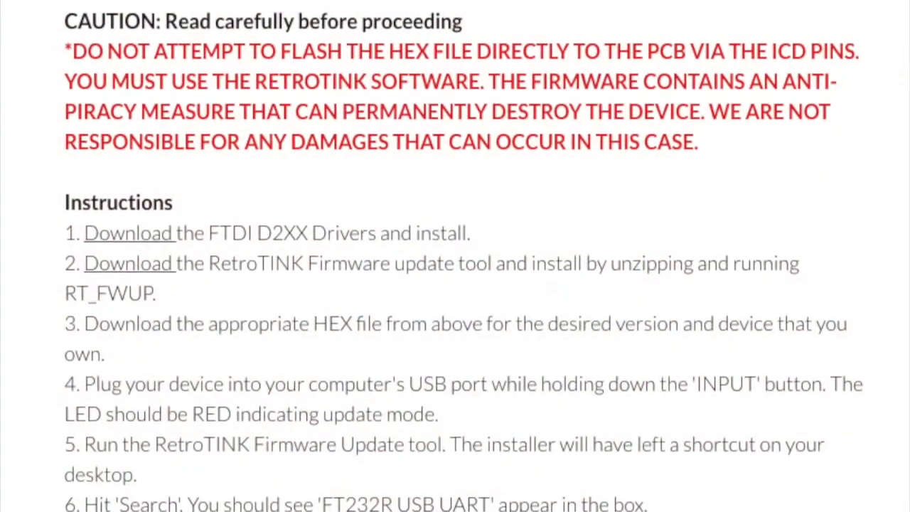
# Step: Extract the CDM21228_Setup zip with 7-Zip into its own CDM21228_Setup folder
pyautogui.scroll(-3)
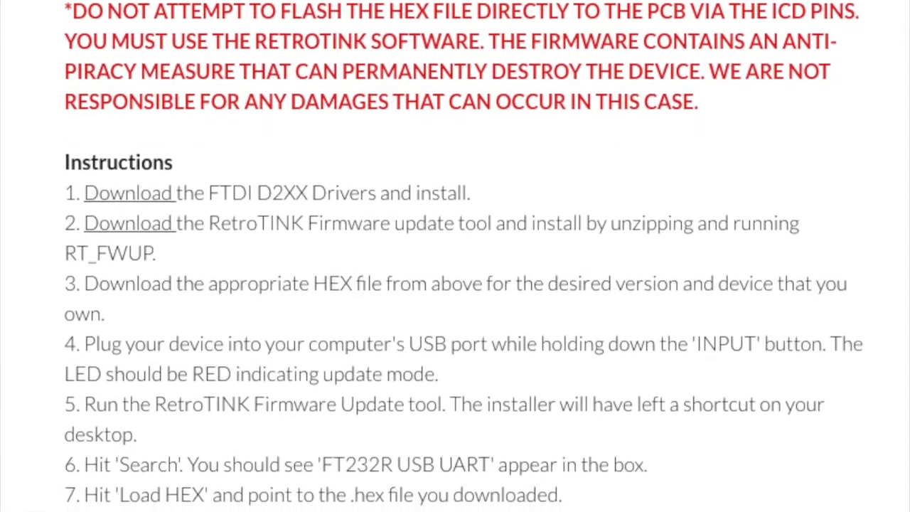
pyautogui.scroll(-3)
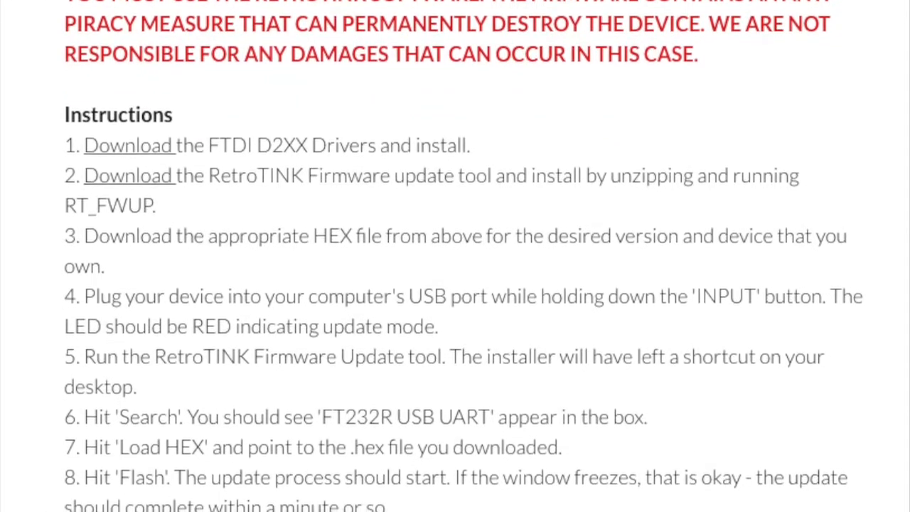
pyautogui.scroll(-3)
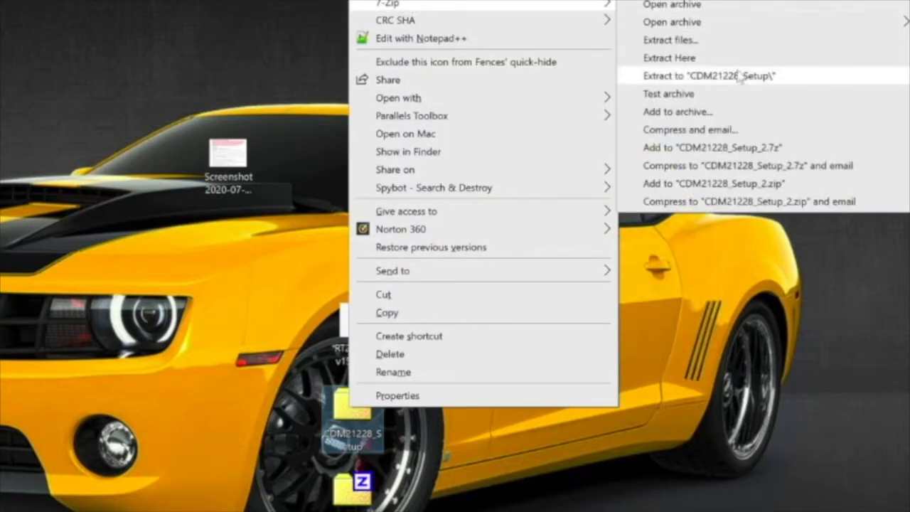
pyautogui.click(709, 75)
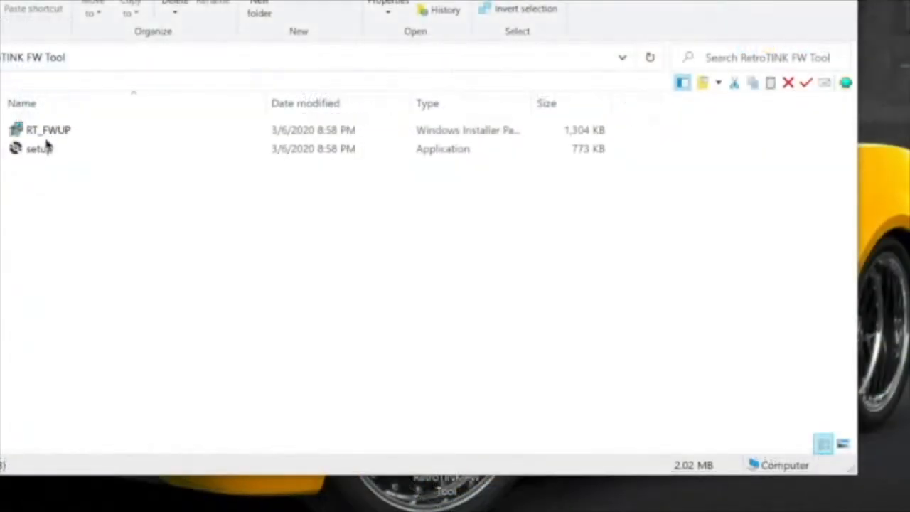
# Step: Run the RT_FWUP setup, approve the UAC prompt, and close the completed installer
pyautogui.click(39, 149)
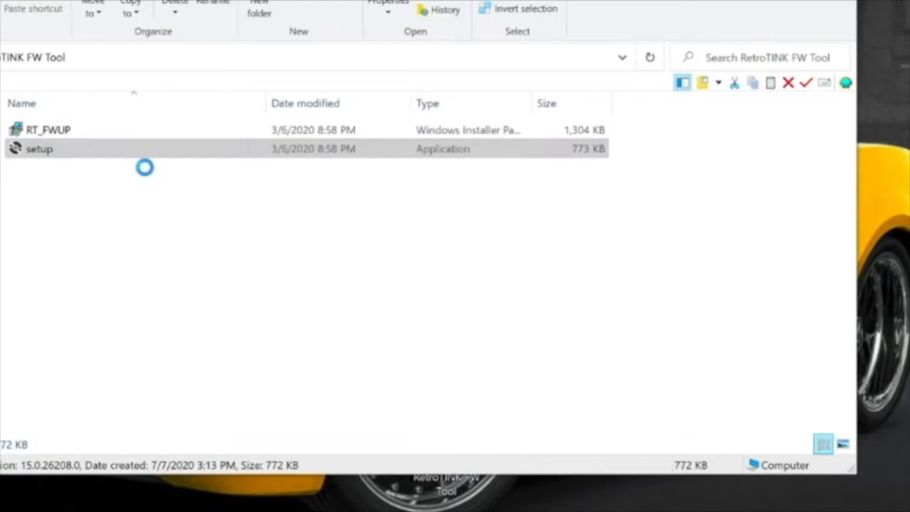
pyautogui.doubleClick(40, 149)
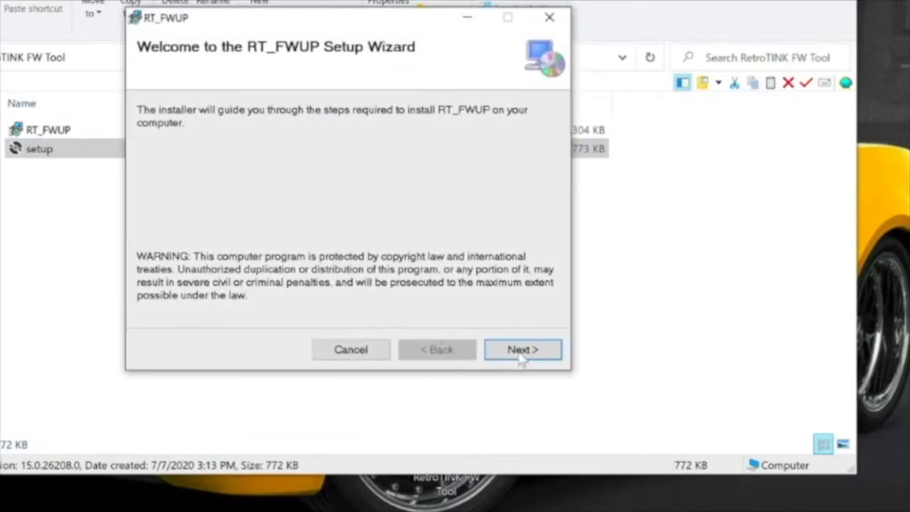
pyautogui.click(523, 349)
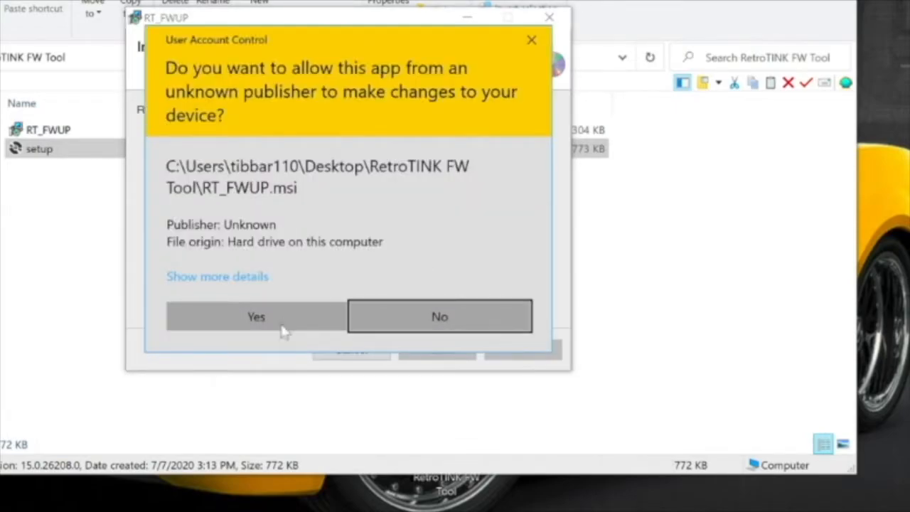
pyautogui.click(256, 316)
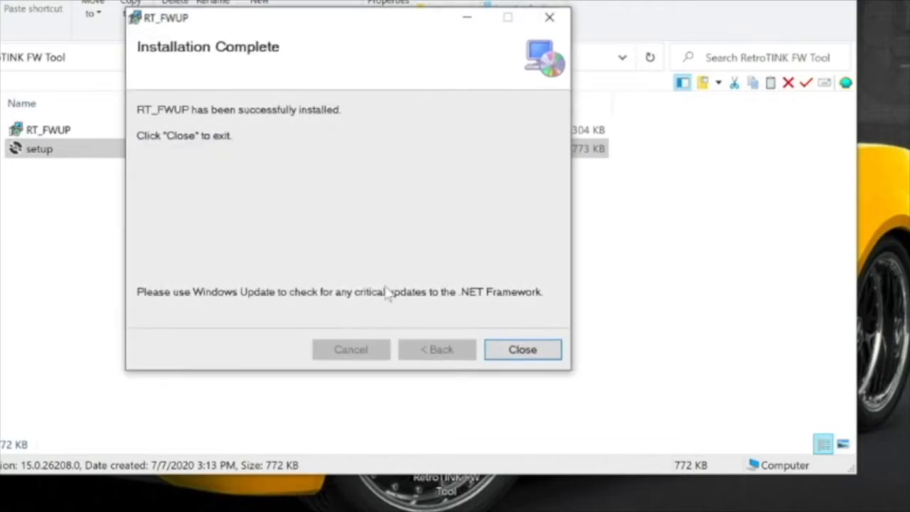
pyautogui.click(523, 349)
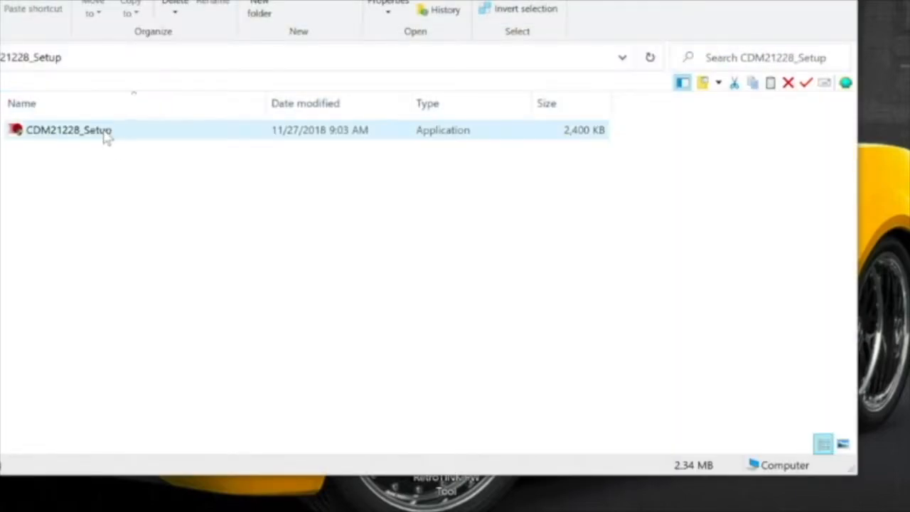
# Step: Run CDM21228_Setup, approve it, extract the FTDI CDM drivers and accept the license
pyautogui.doubleClick(69, 129)
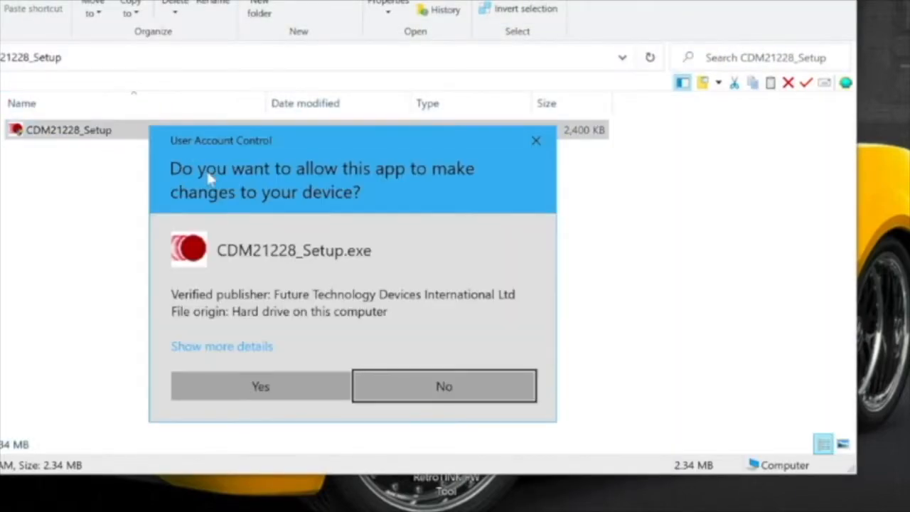
pyautogui.click(260, 386)
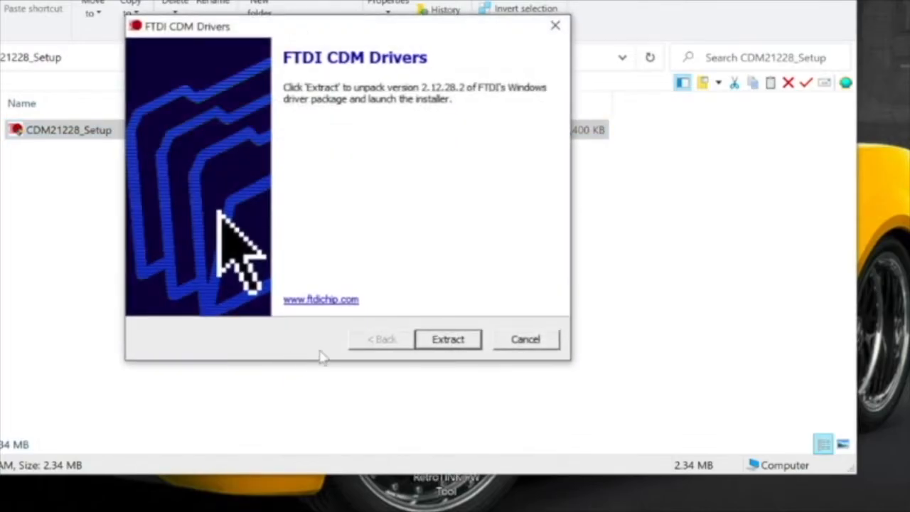
pyautogui.click(447, 339)
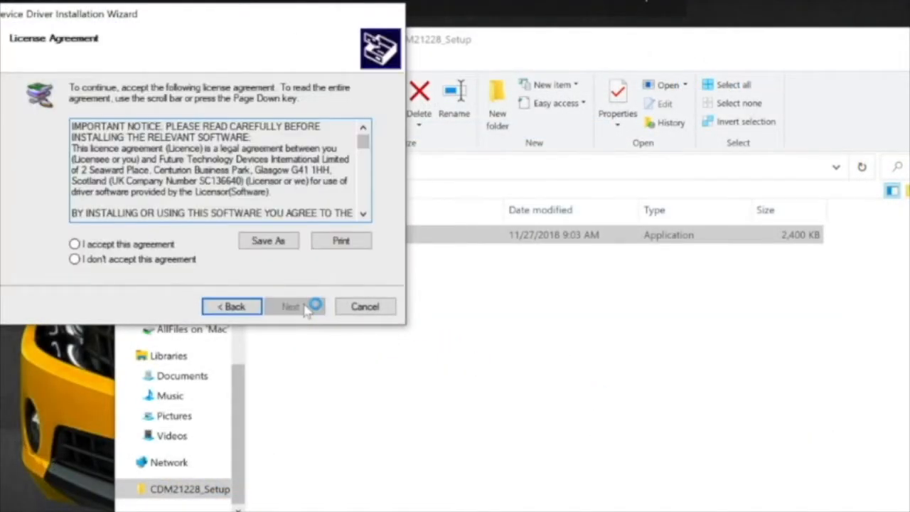
pyautogui.click(74, 244)
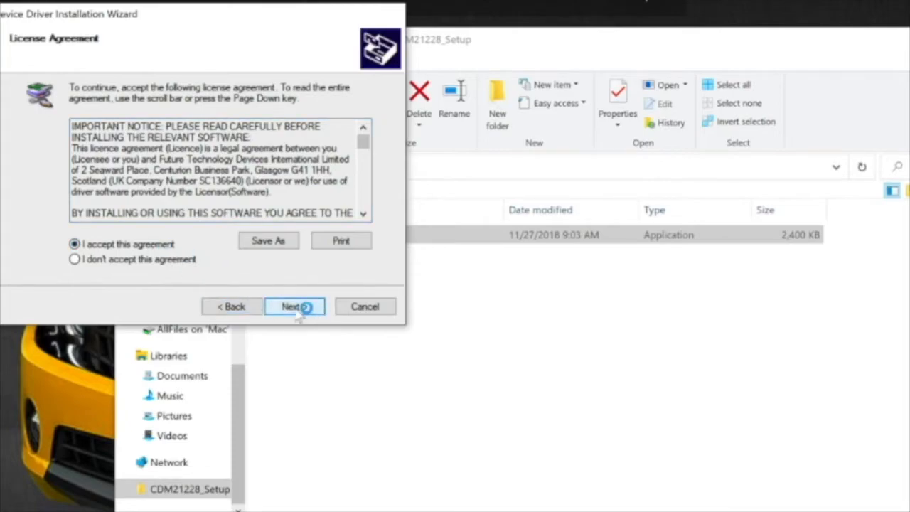
pyautogui.click(295, 307)
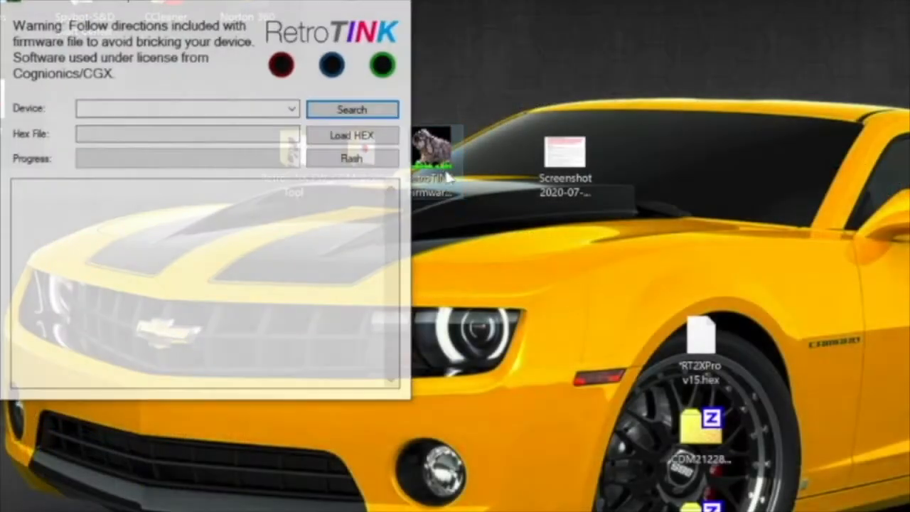
# Step: Detect the FT232R USB UART, load RT2XPro v15.hex, and flash it past the warning
pyautogui.click(354, 109)
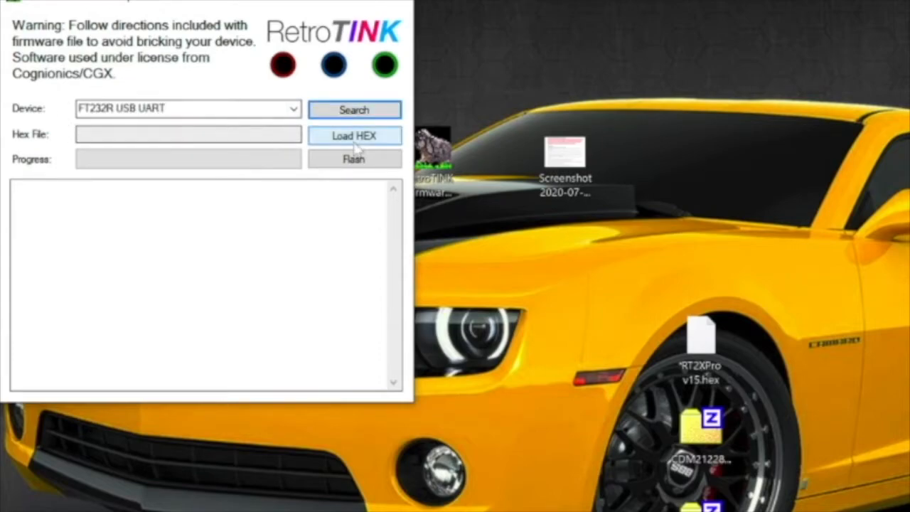
pyautogui.click(354, 136)
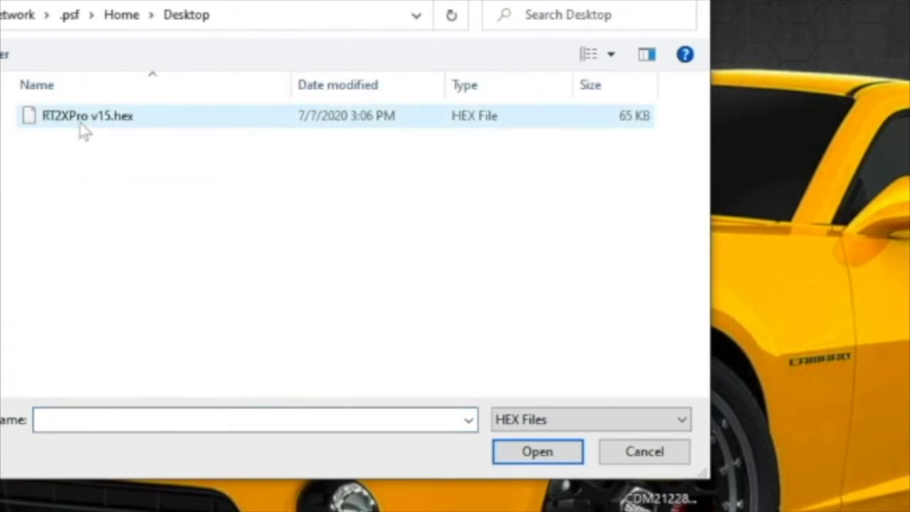
pyautogui.click(537, 450)
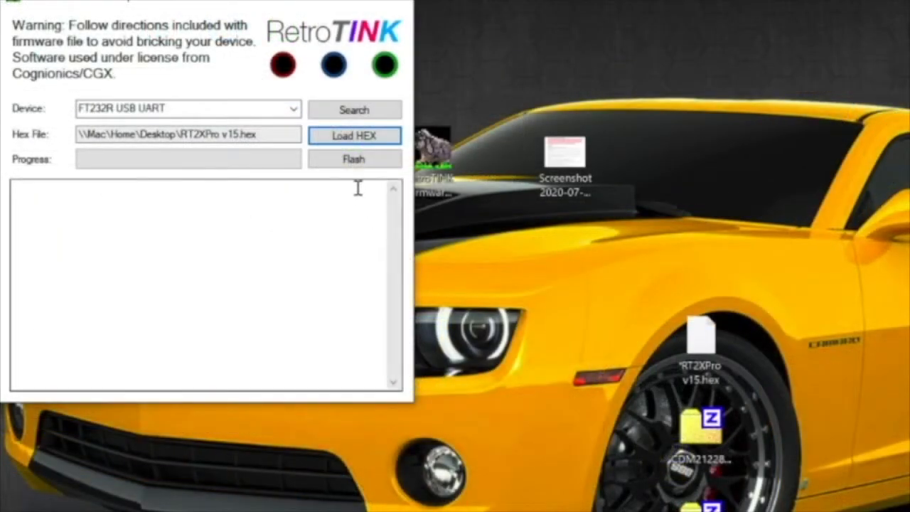
pyautogui.click(353, 159)
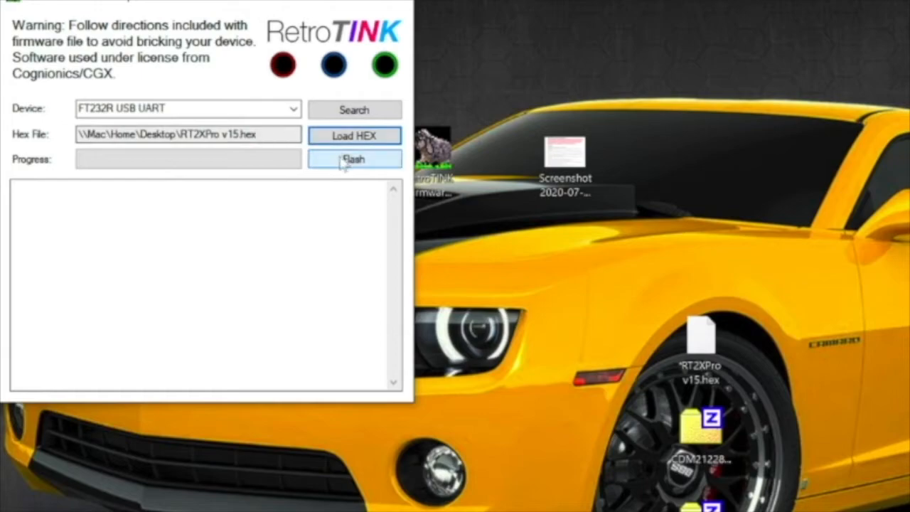
pyautogui.click(354, 158)
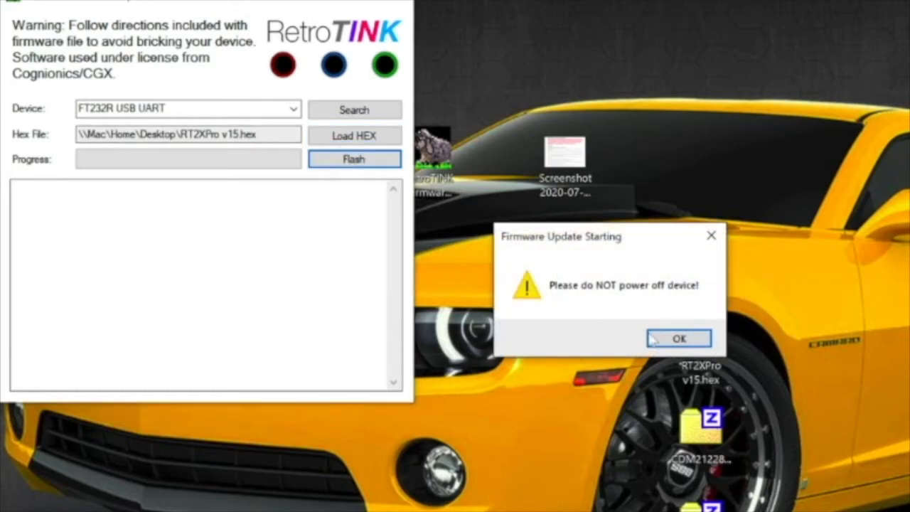
pyautogui.click(678, 338)
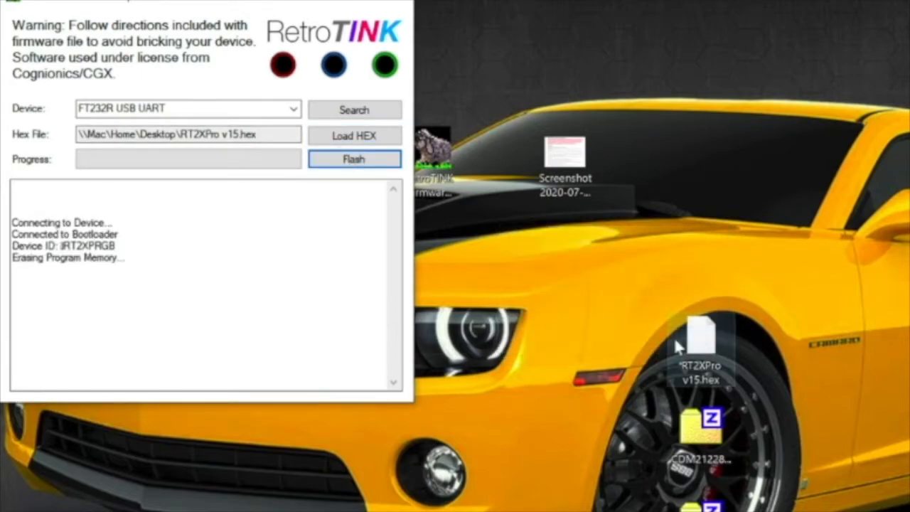